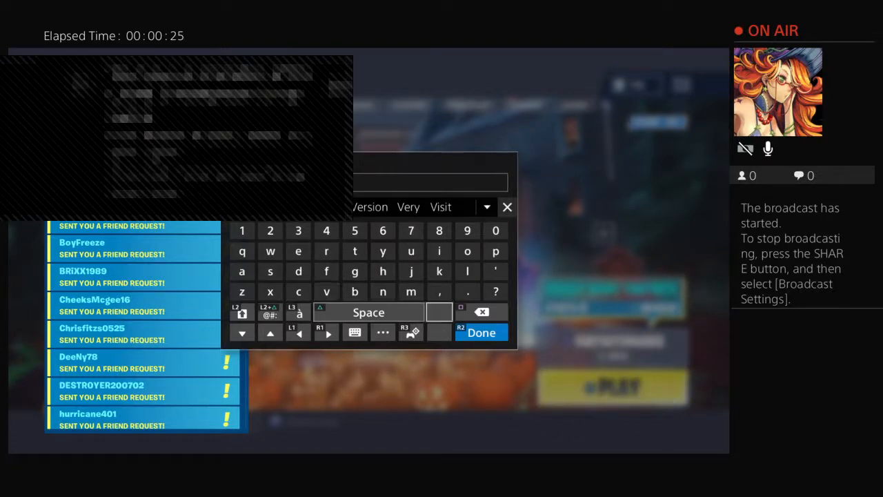
Enter the gamer name on the on-screen keyboard and send the friend request
left_click(467, 270)
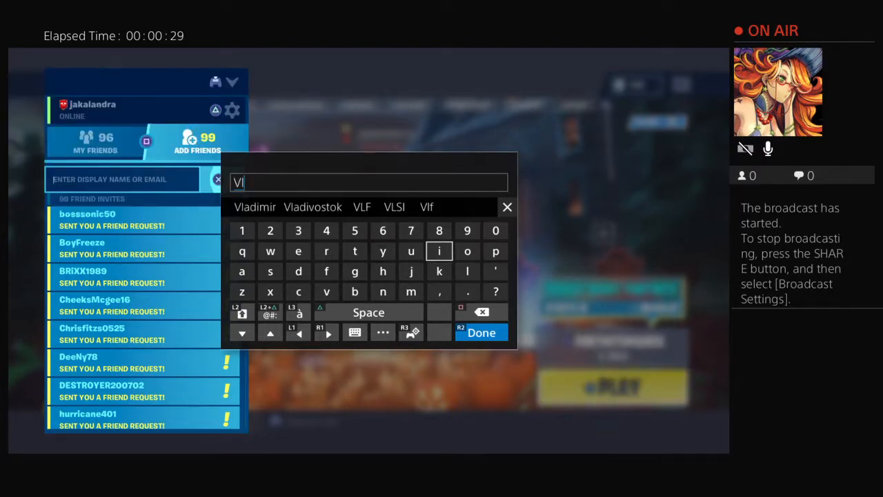
left_click(298, 251)
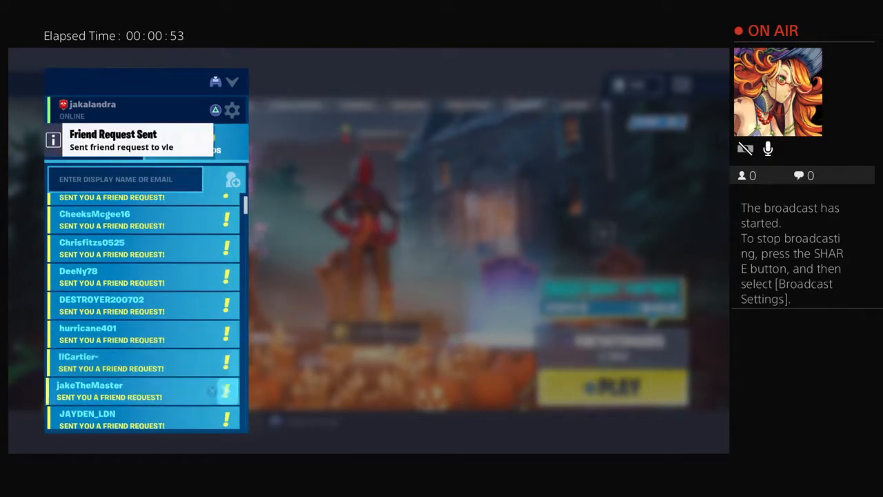
Scroll through the Friend Invites list, then close the panel back to the lobby
scroll("down", 3)
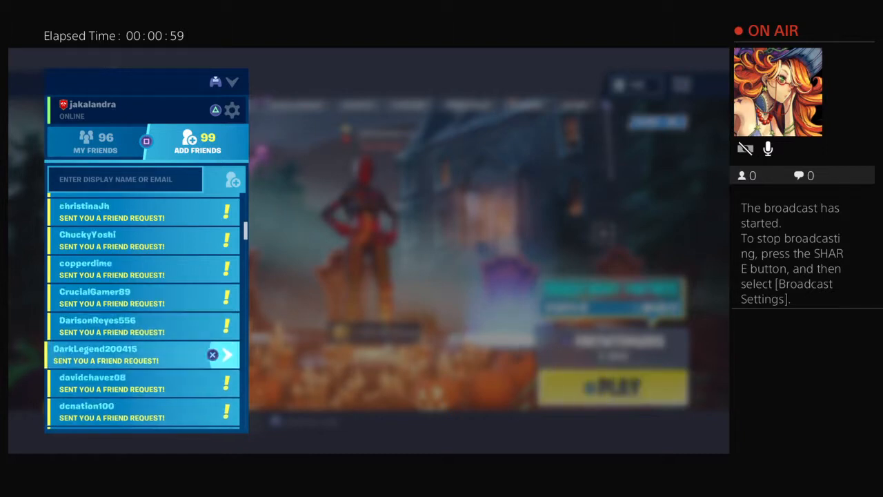
scroll("down", 3)
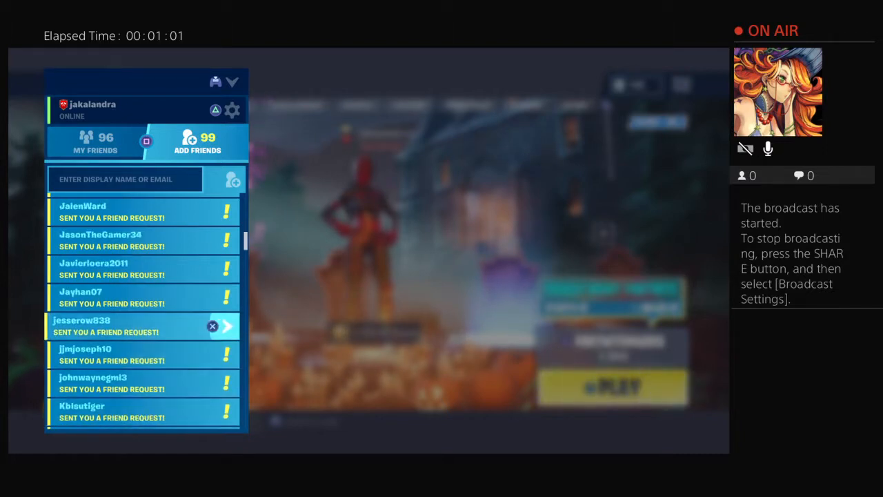
scroll("down", 3)
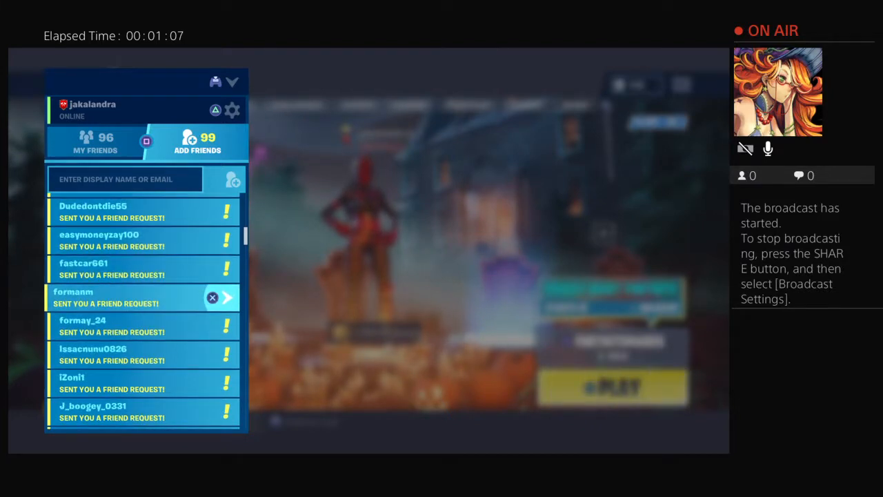
scroll("down", 3)
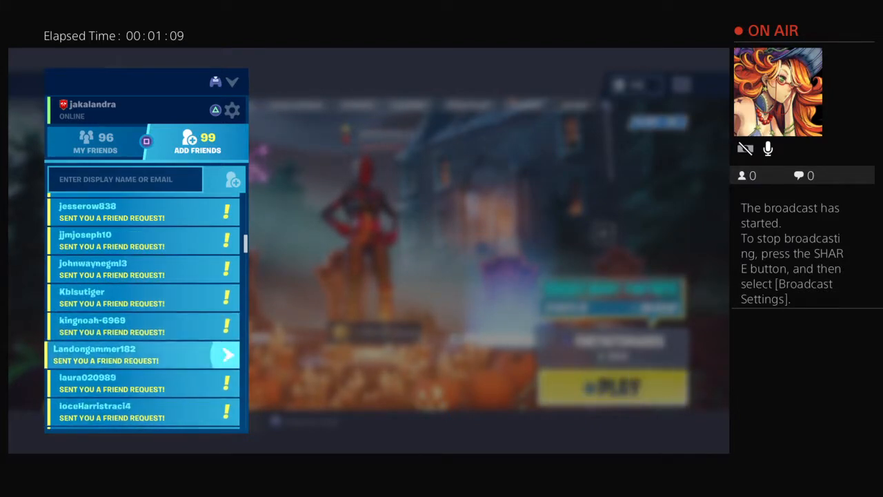
left_click(215, 110)
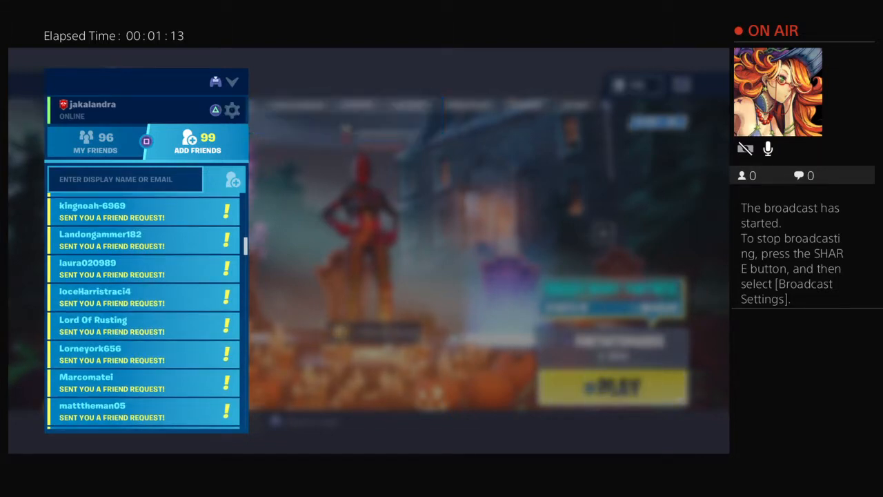
scroll("down", 3)
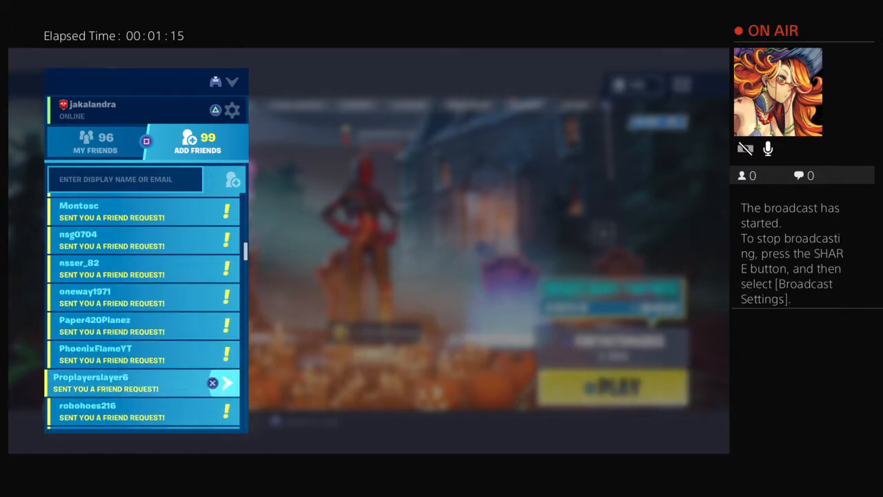
scroll("down", 3)
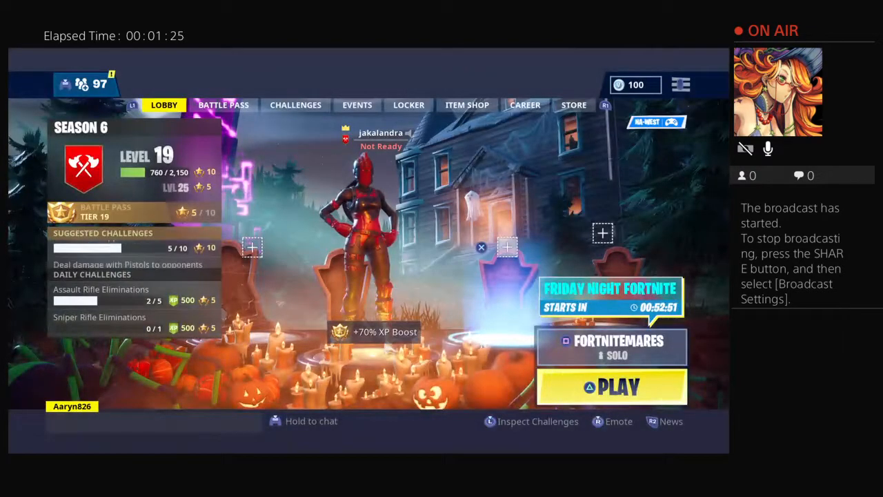
Reopen the Friends panel and switch to the Add Friends tab with suggested friends
left_click(612, 386)
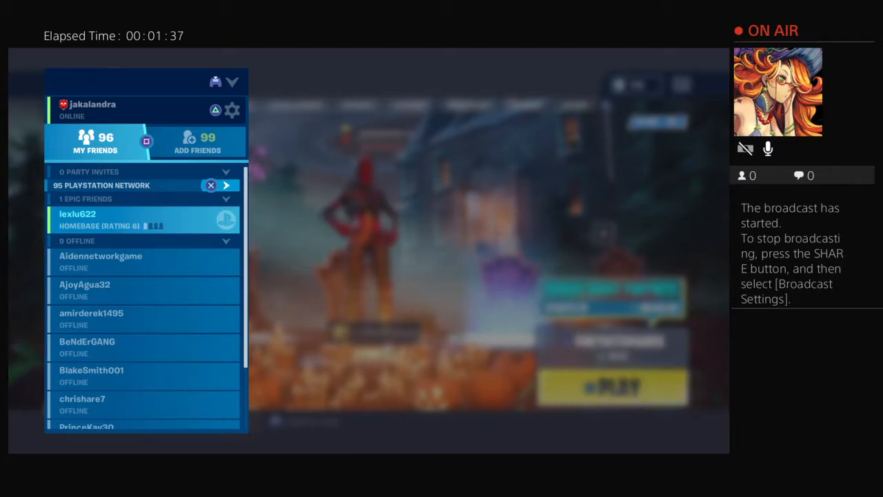
left_click(196, 142)
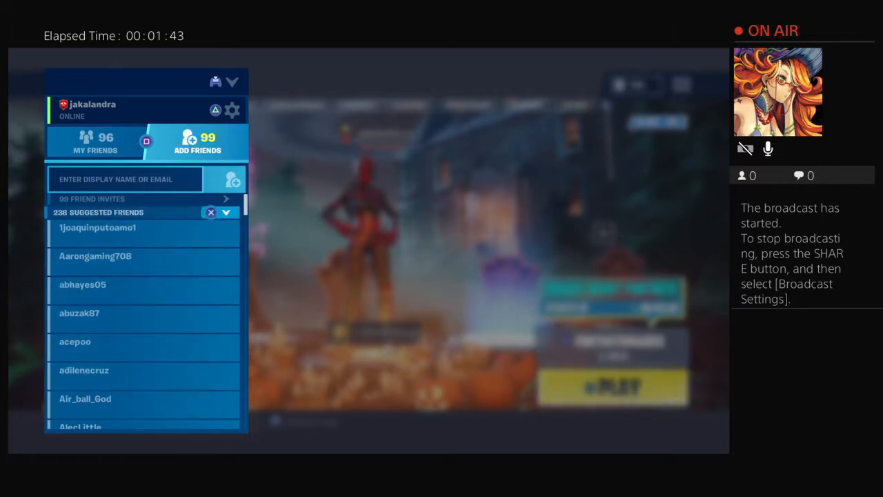
Enter a second gamer name in the display-name search and confirm with Done
left_click(124, 179)
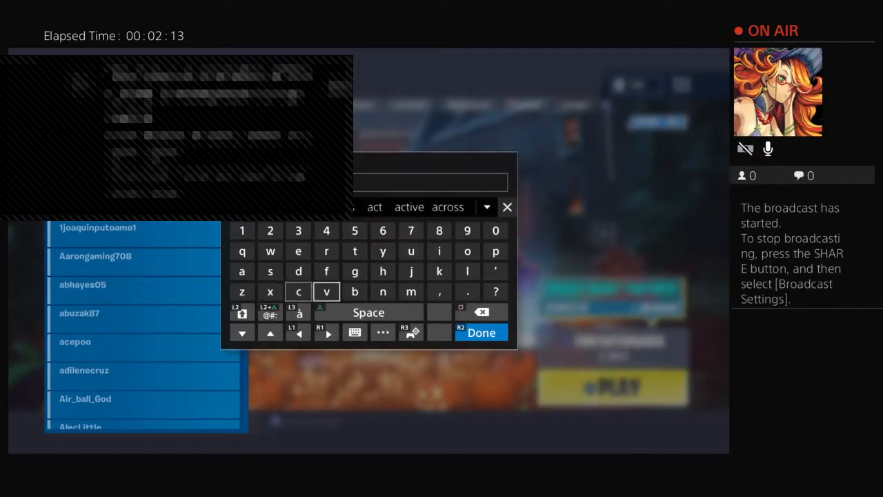
left_click(382, 271)
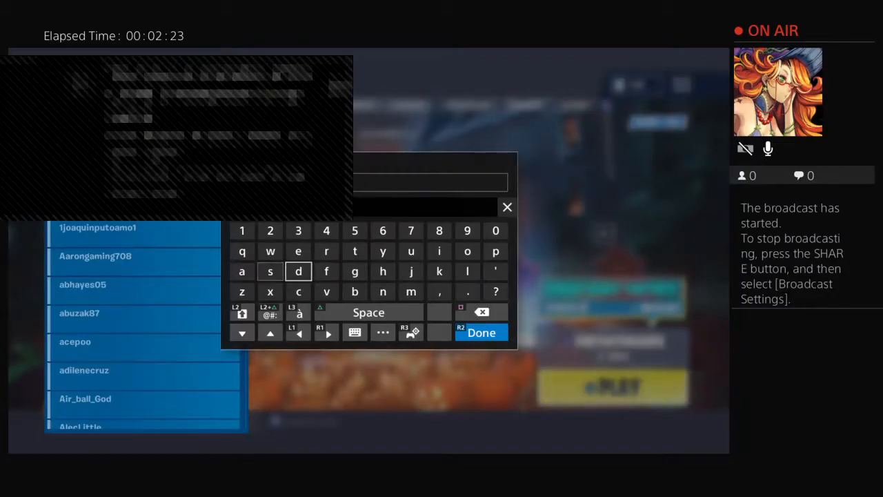
left_click(326, 252)
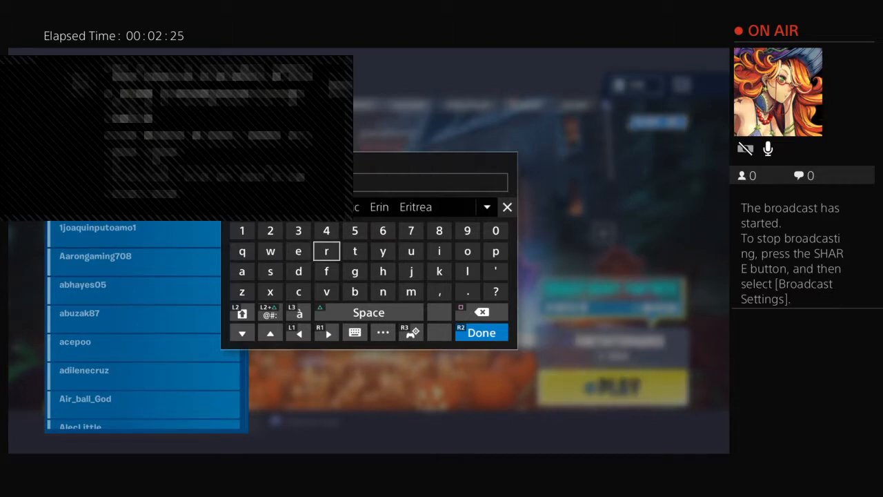
left_click(481, 332)
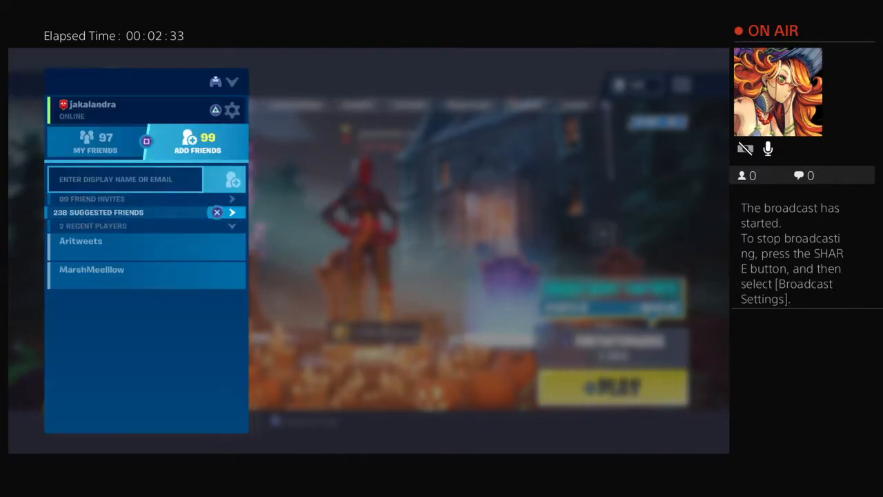
Close the Friends panel to the lobby and bring up the emote wheel
left_click(232, 212)
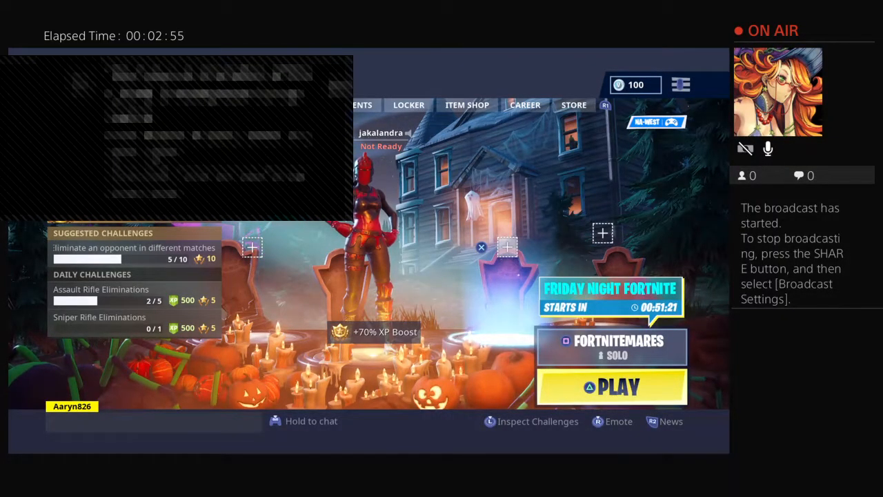
left_click(611, 421)
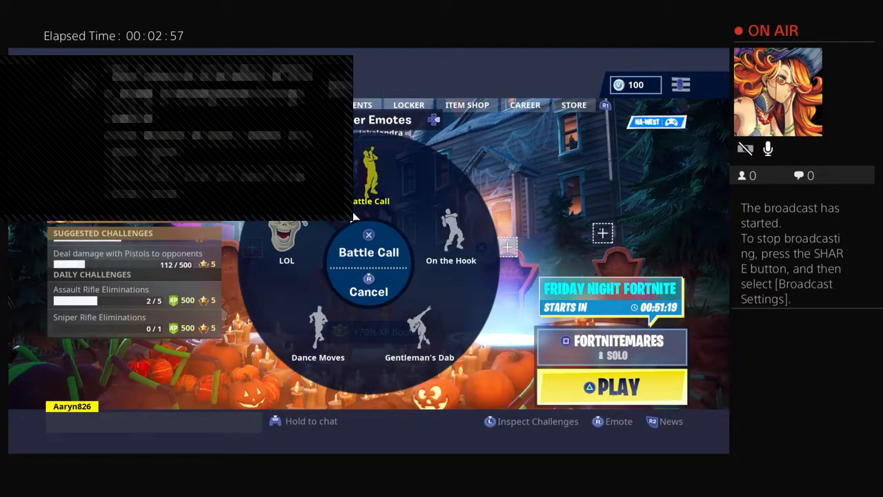